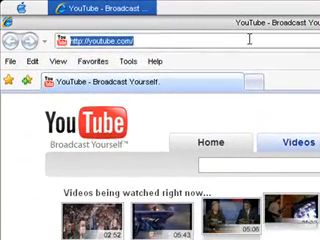
type("www.interface")
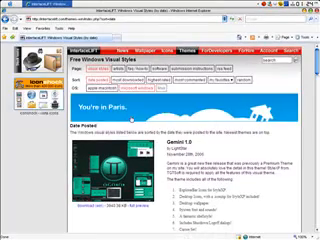
Scroll through the visual styles past Gemini, Unique, Milky Dreams and Lutetium GUI.
scroll("down", 3)
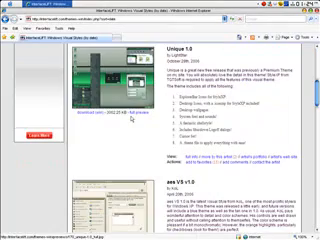
scroll("down", 3)
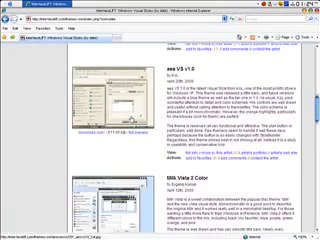
scroll("down", 3)
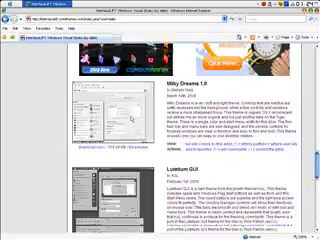
scroll("down", 3)
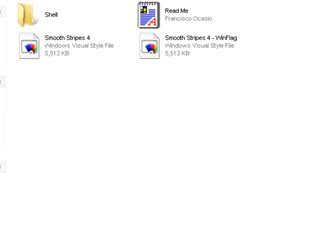
mouse_move(20, 15)
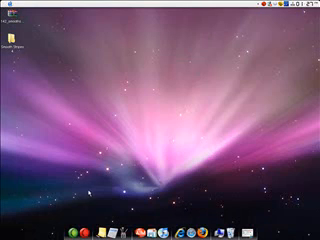
mouse_move(88, 190)
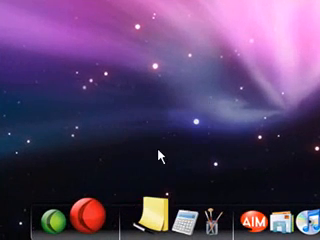
mouse_move(160, 152)
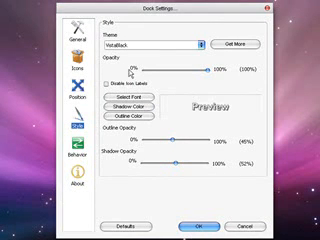
mouse_move(135, 73)
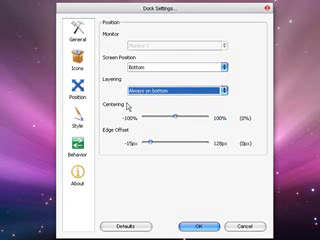
mouse_move(135, 103)
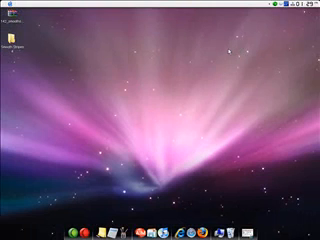
mouse_move(228, 47)
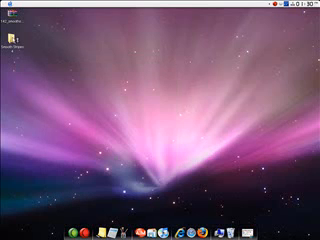
Open the Smooth Stripes folder and bring up the desktop style file's context menu.
double_click(13, 40)
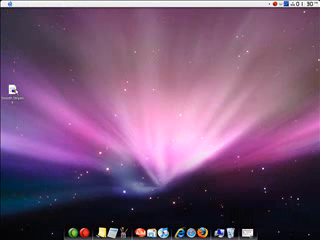
mouse_move(23, 90)
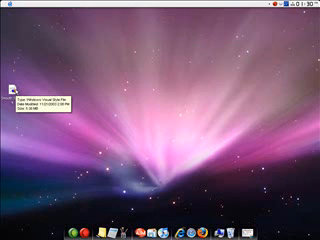
right_click(22, 78)
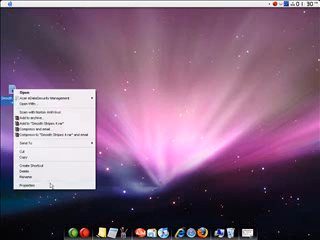